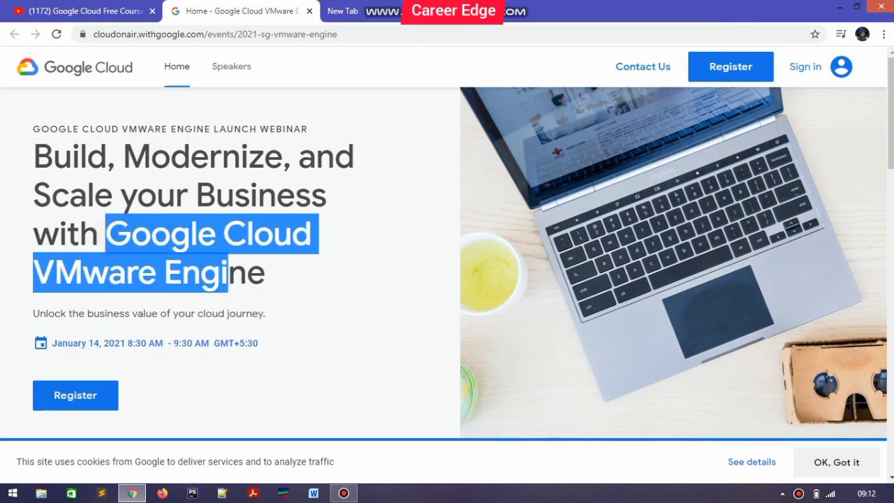
Review the webinar event page, highlighting the note about attending on 14 January.
left_click(319, 286)
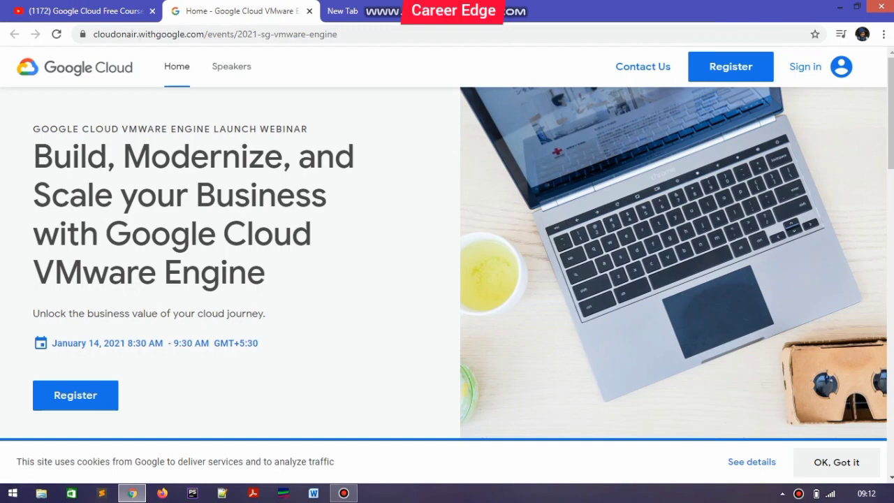
scroll("down", 3)
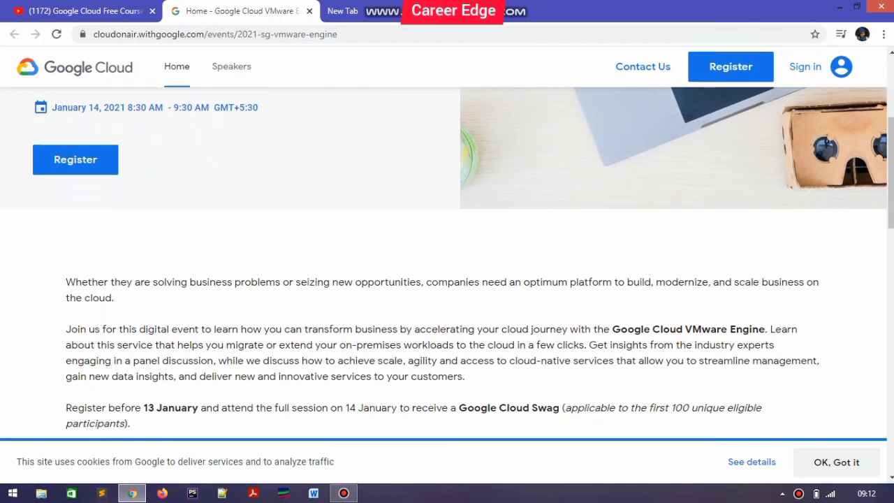
scroll("down", 3)
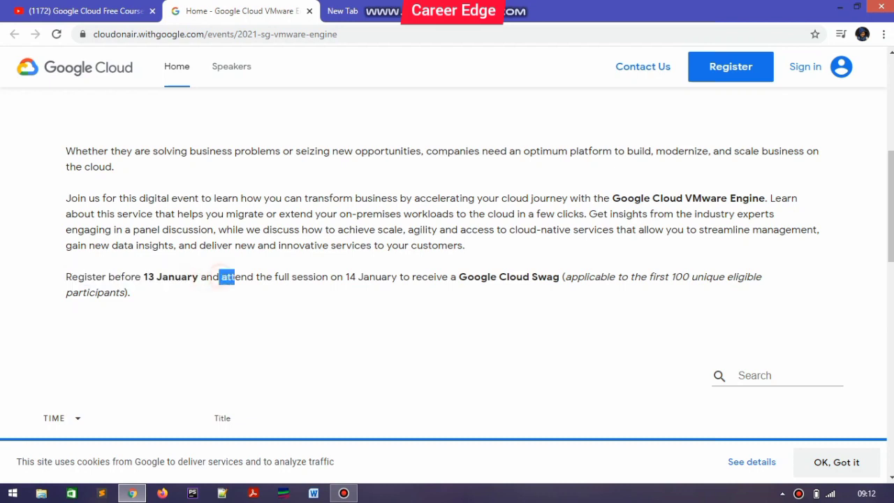
left_click_drag(224, 276, 399, 277)
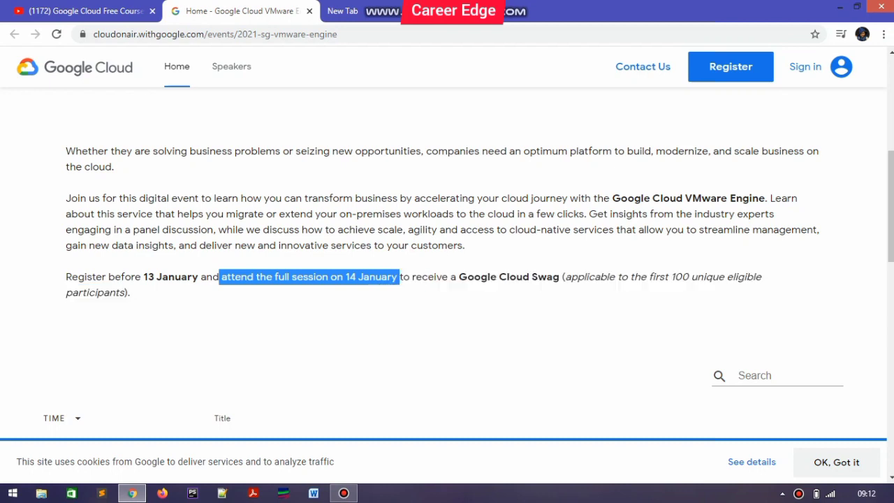
left_click(447, 320)
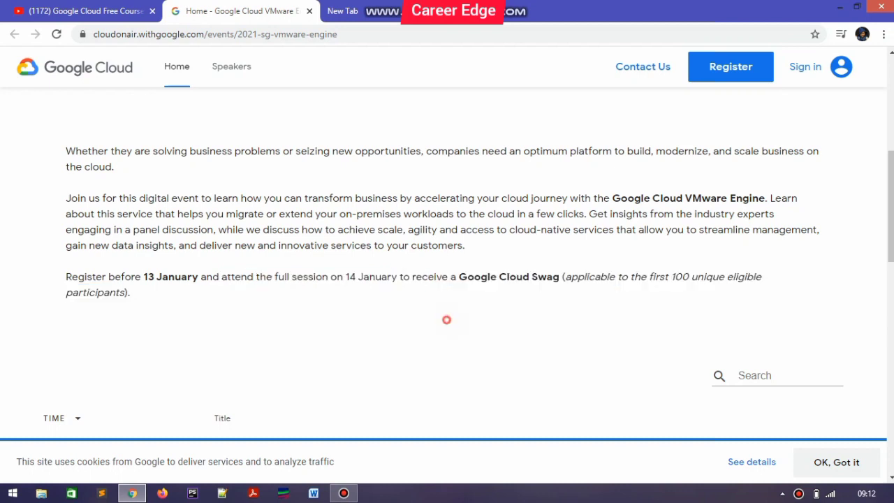
double_click(508, 276)
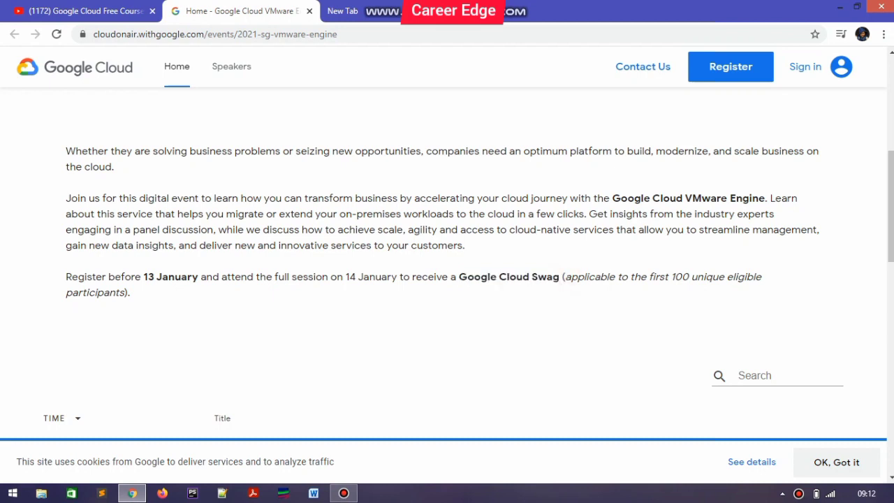
left_click_drag(564, 277, 131, 292)
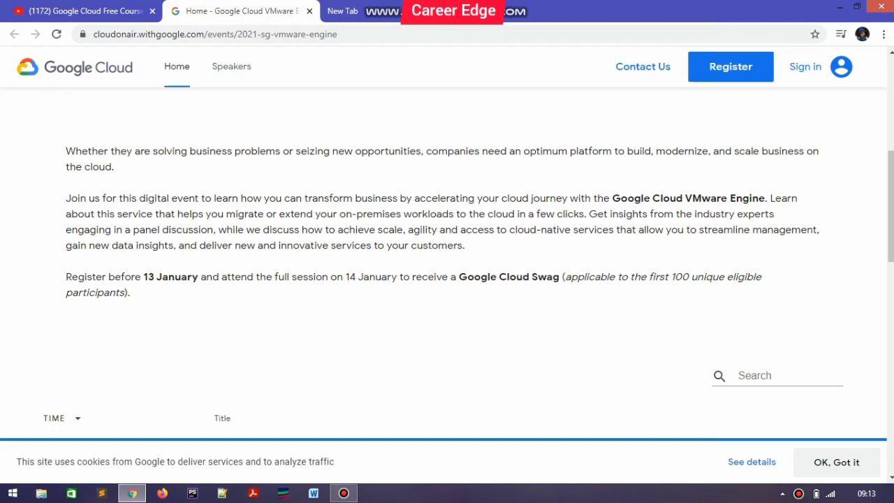
Scroll through the event description and agenda, then return to the top.
scroll("down", 3)
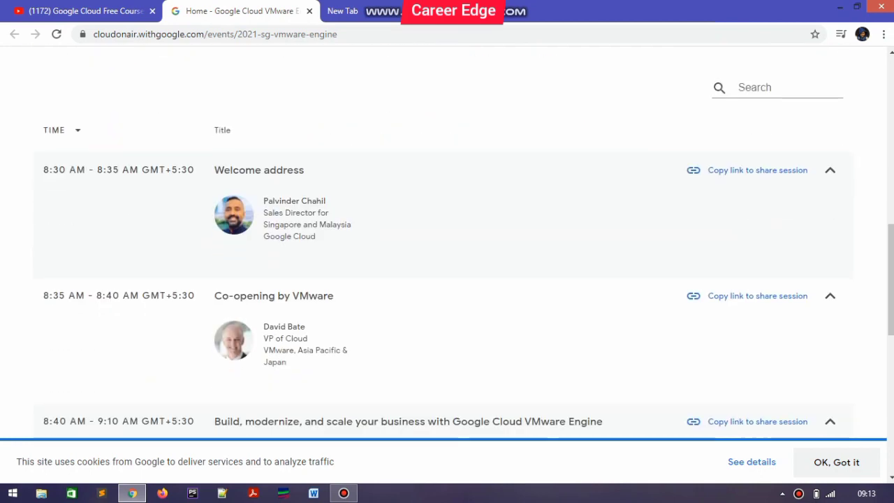
scroll("down", 3)
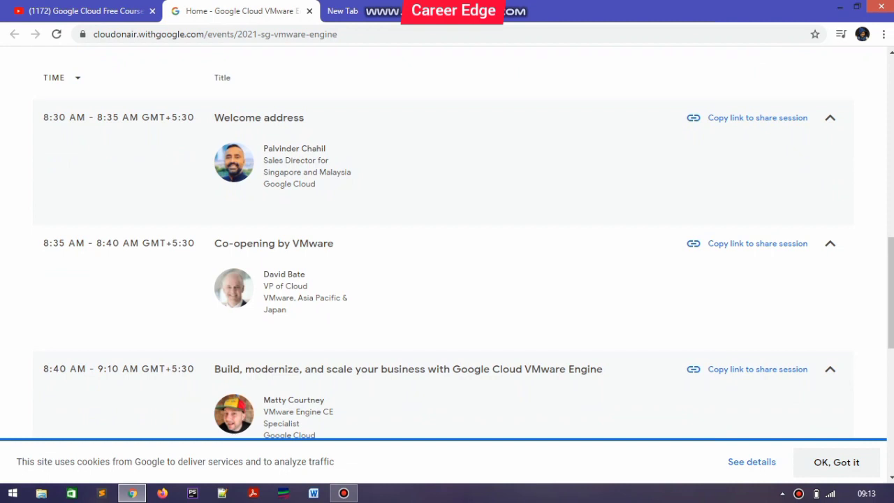
scroll("down", 3)
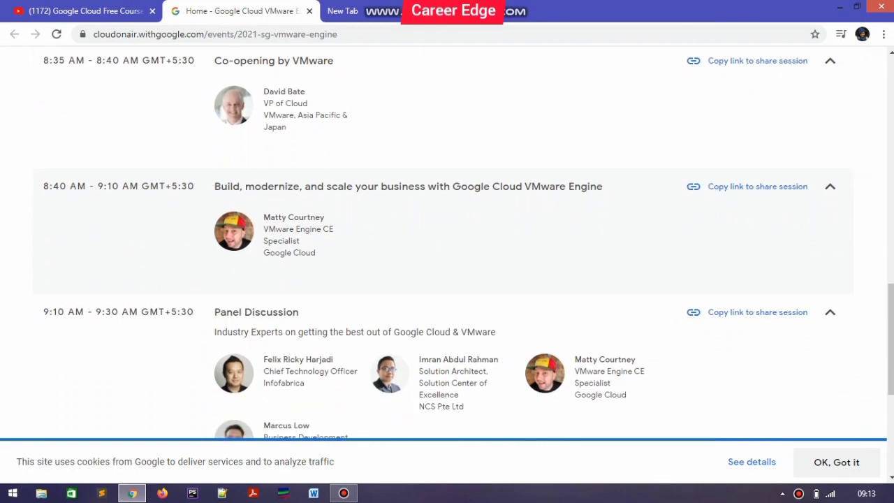
scroll("down", 3)
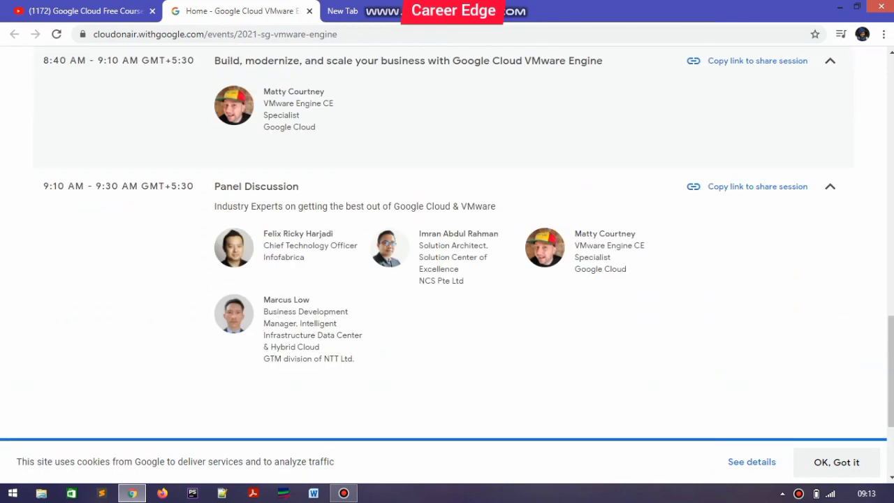
scroll("up", 3)
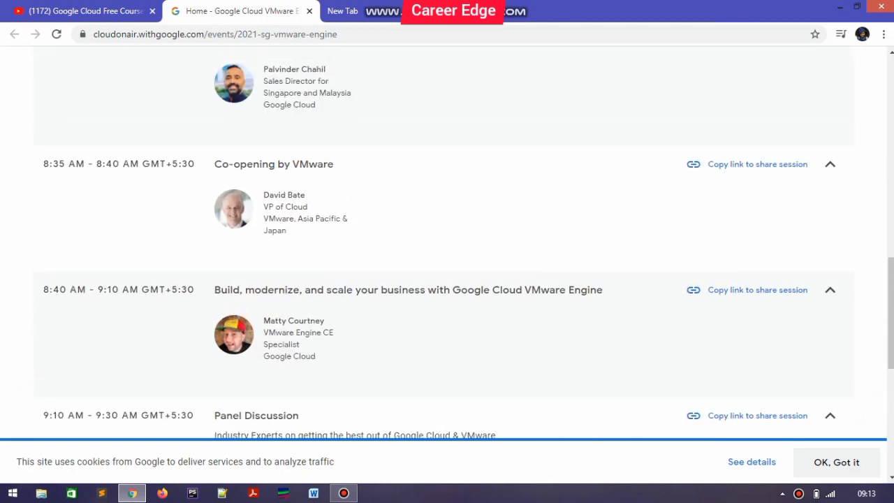
scroll("down", 3)
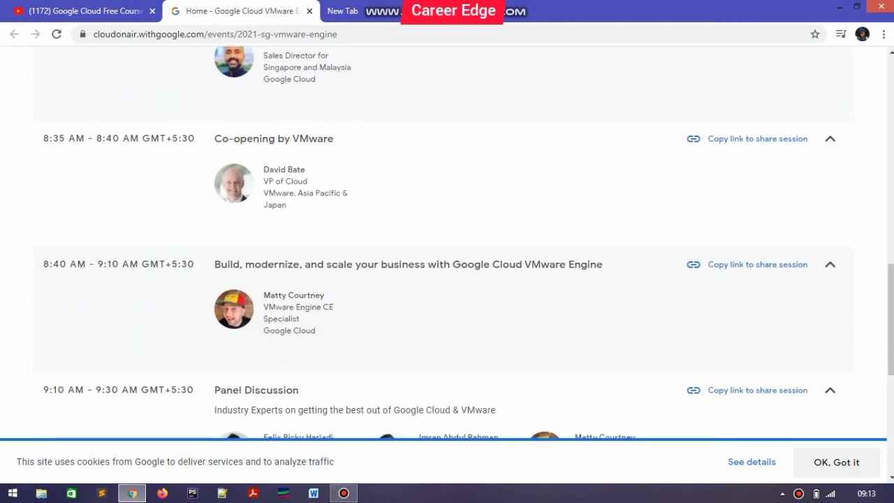
scroll("down", 3)
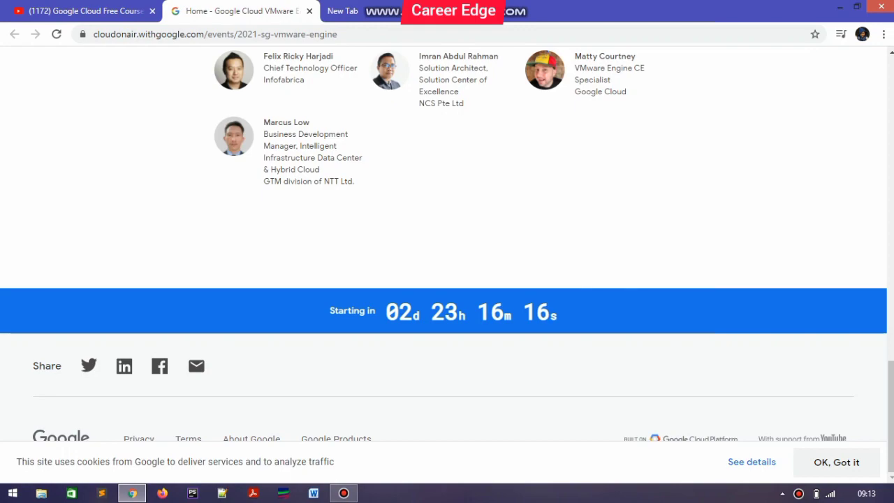
scroll("up", 3)
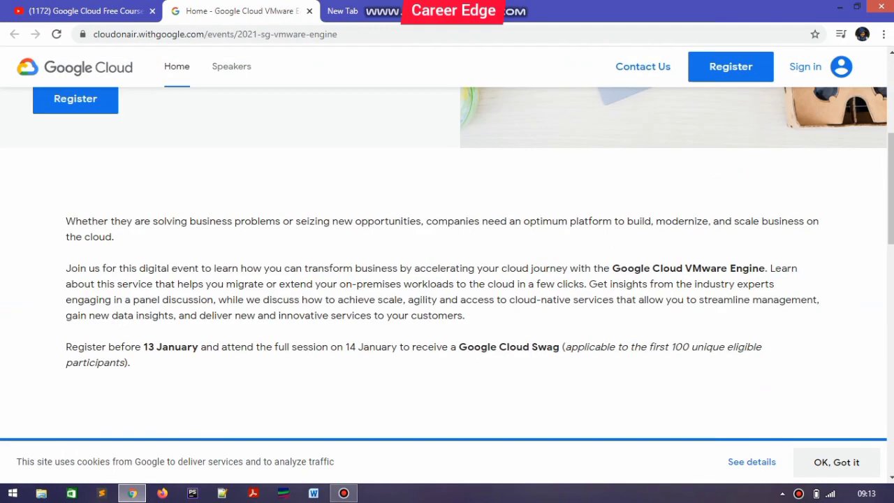
scroll("up", 3)
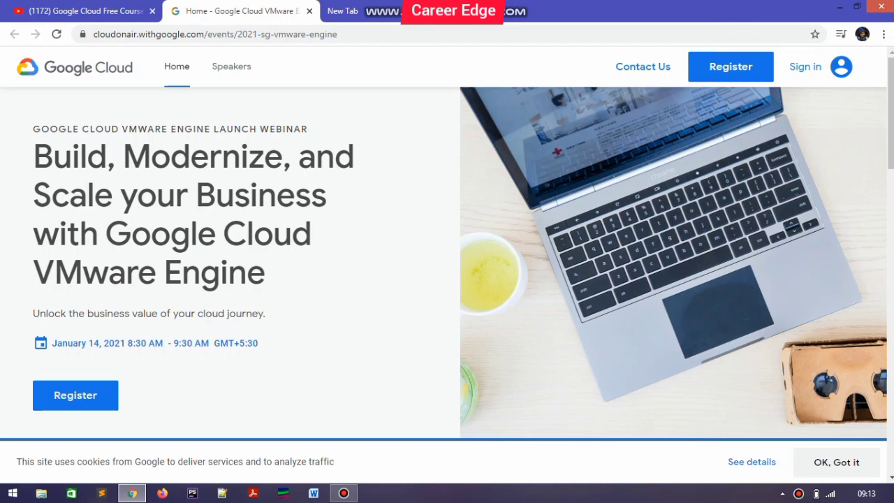
Begin registration via Continue with Google, reaching the form with website and job title Student.
left_click(76, 394)
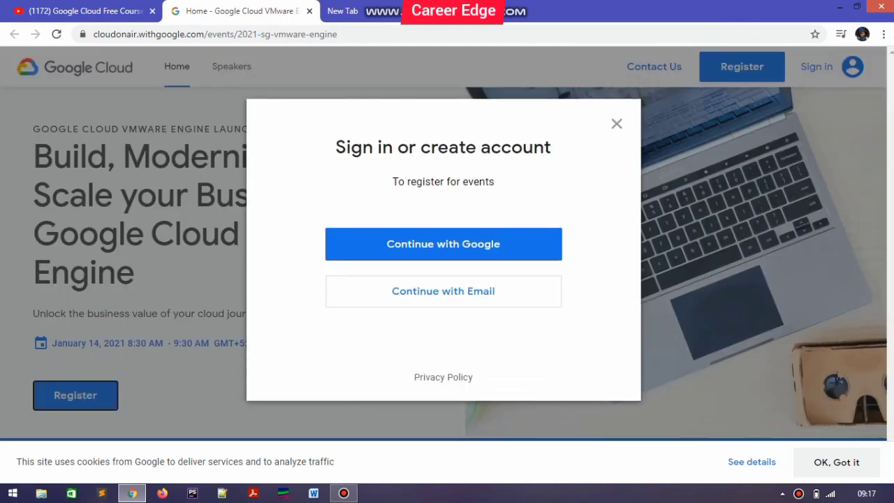
left_click(443, 243)
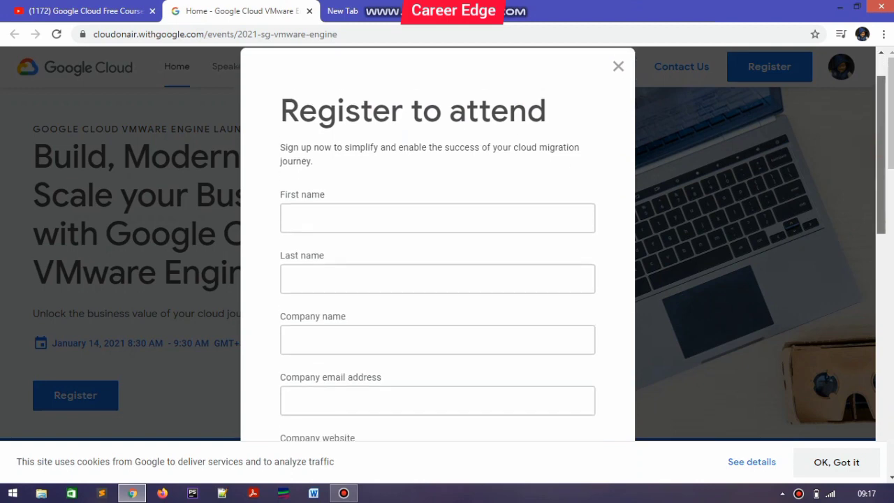
scroll("down", 3)
type("Student")
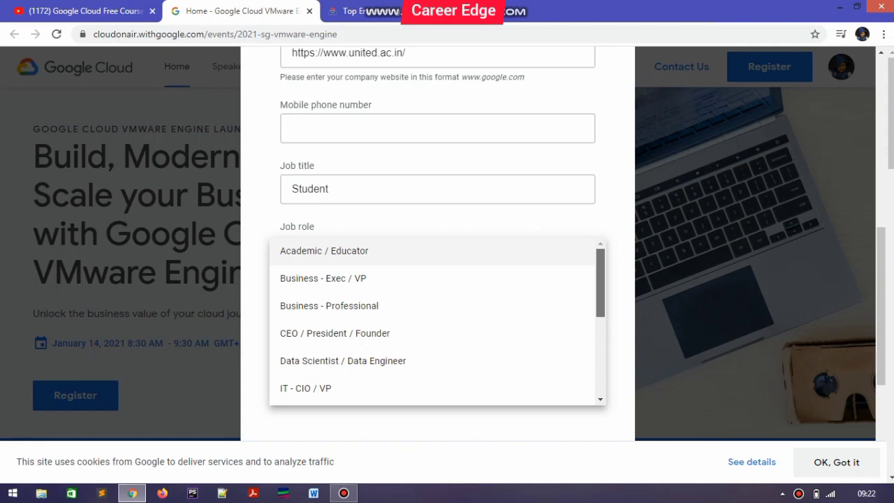
Set the industry to Education in the registration form.
scroll("down", 3)
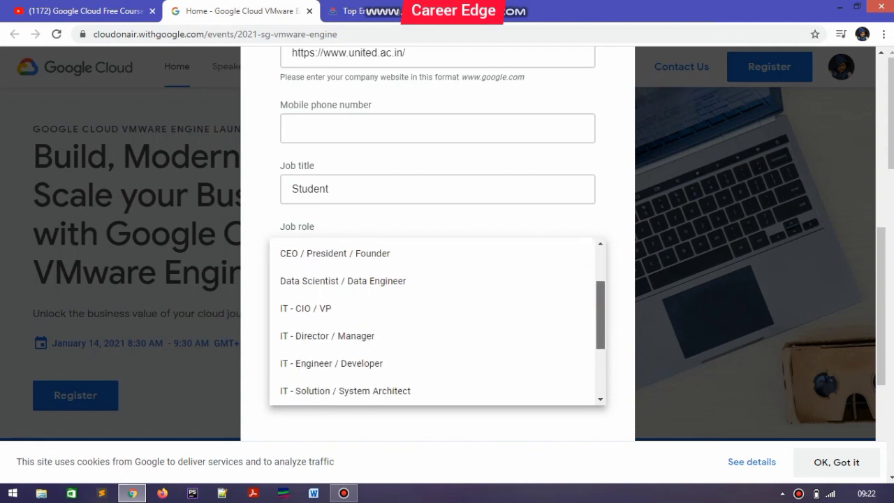
scroll("down", 3)
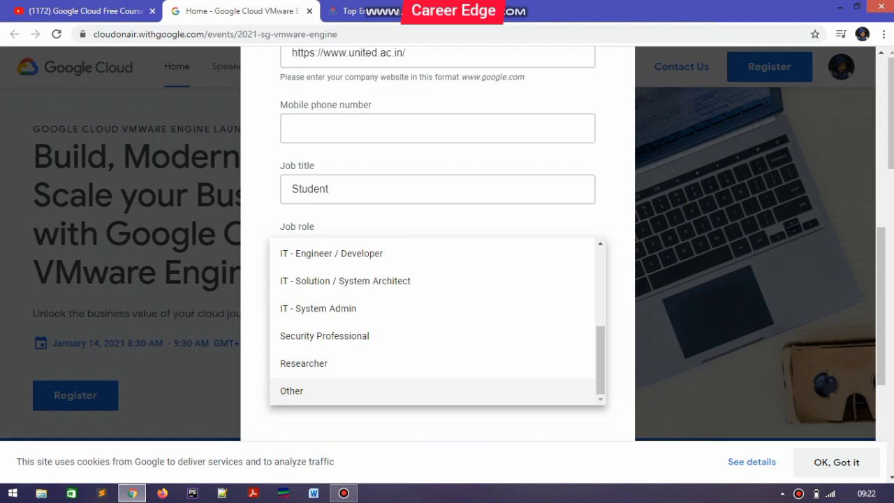
left_click(291, 391)
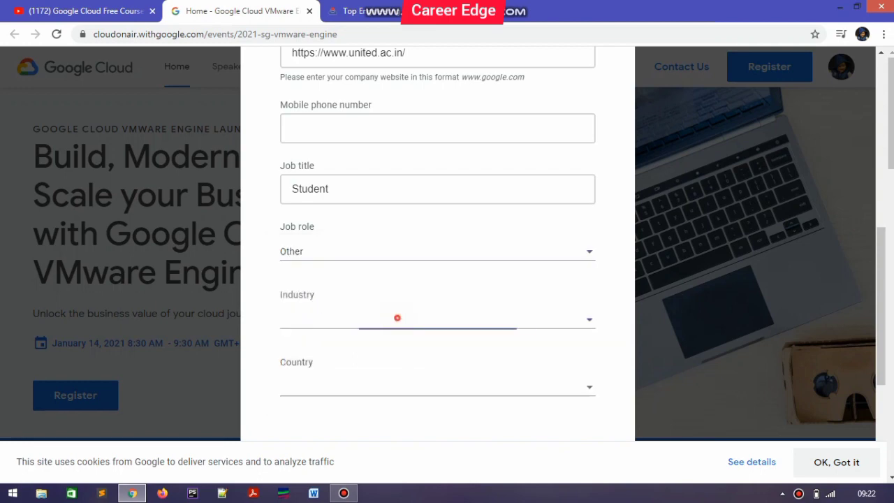
left_click(437, 318)
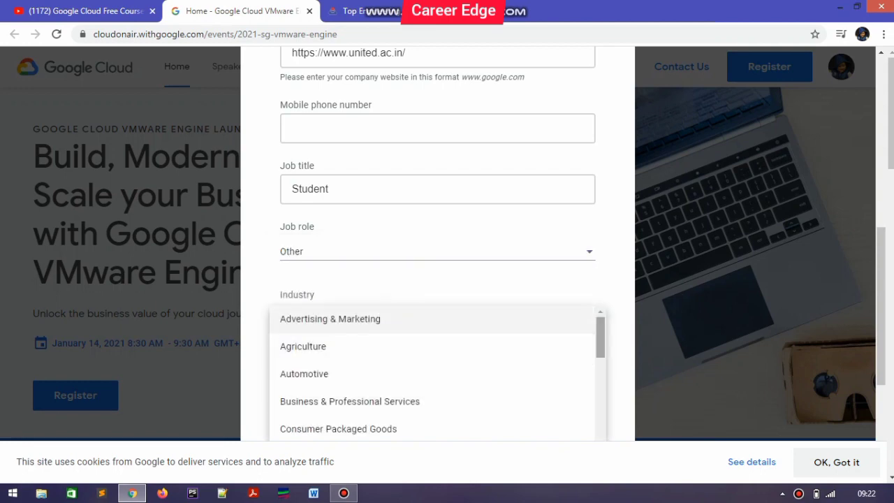
scroll("down", 3)
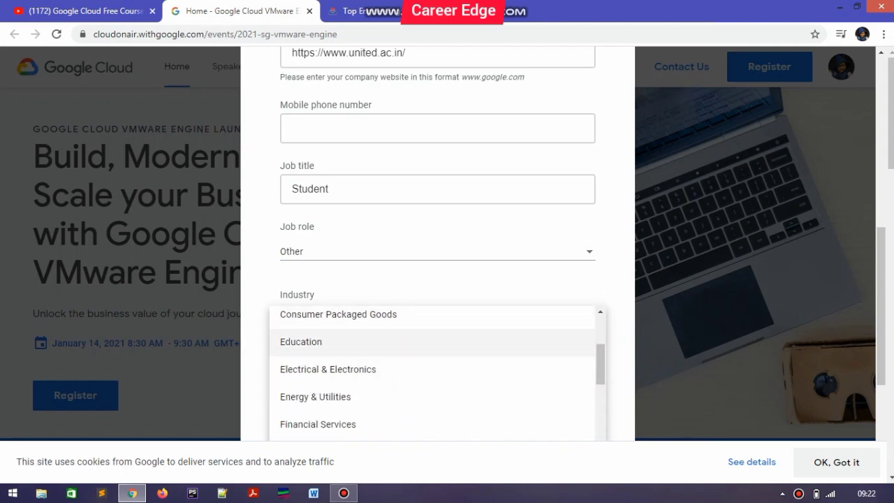
left_click(301, 341)
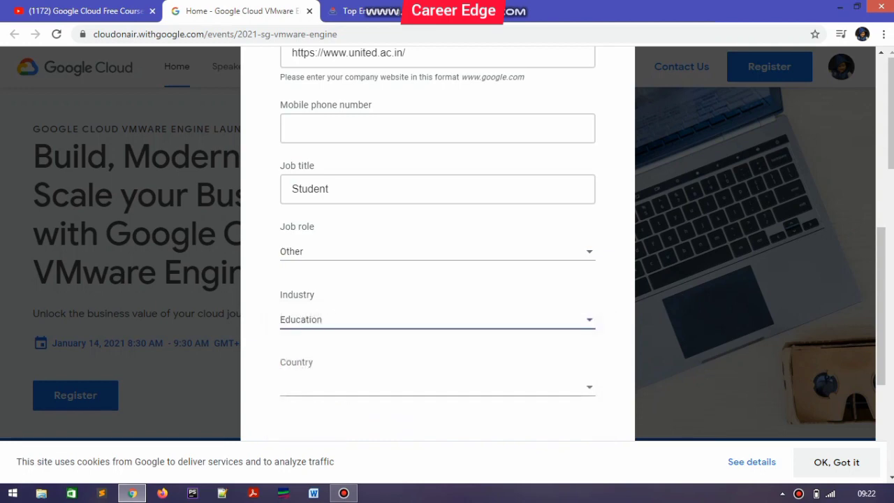
Set the country to India in the registration form.
left_click(436, 251)
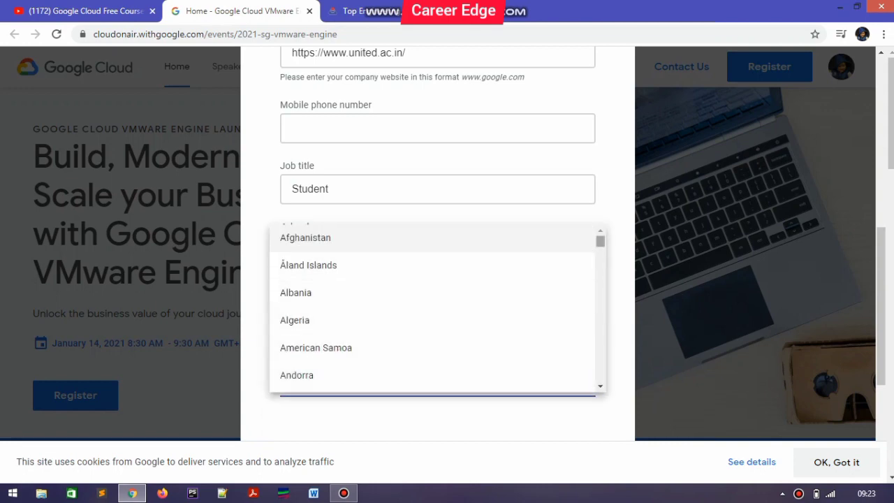
scroll("down", 3)
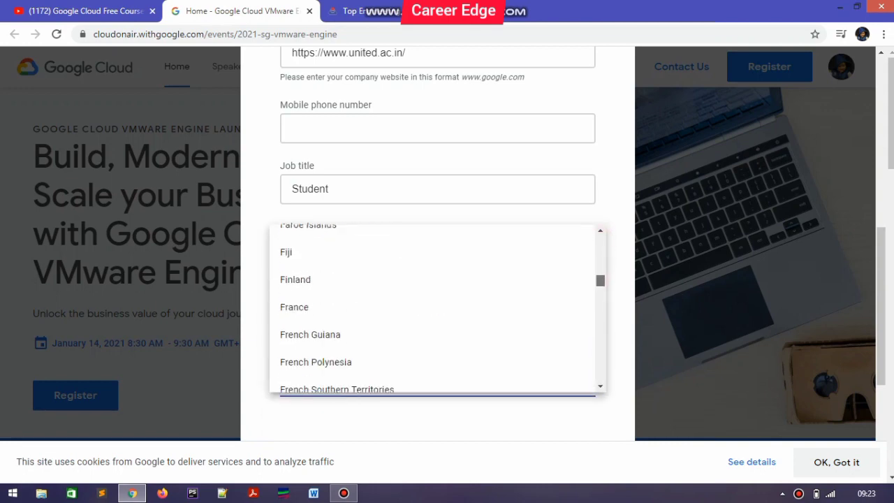
scroll("down", 3)
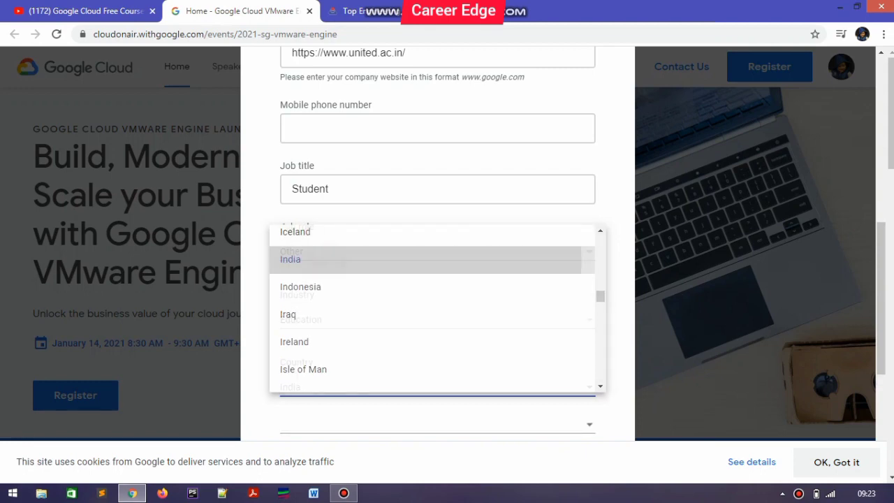
left_click(290, 258)
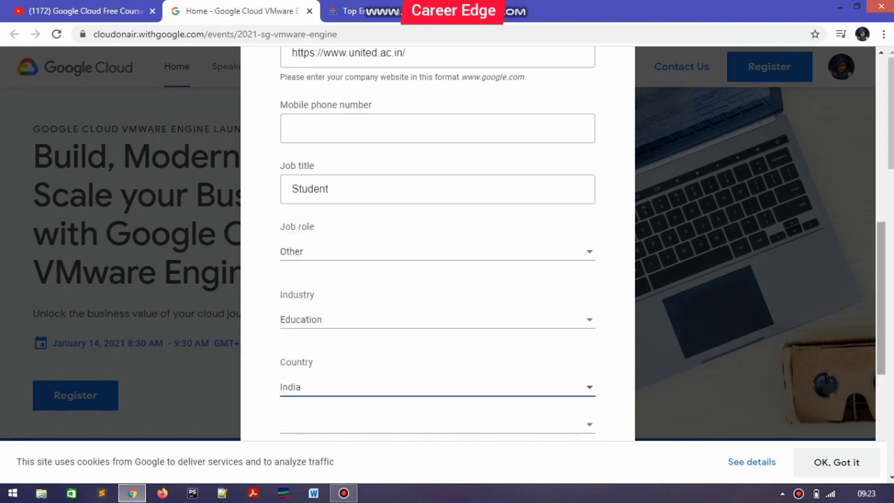
Set the state to Uttar Pradesh in the registration form.
scroll("down", 3)
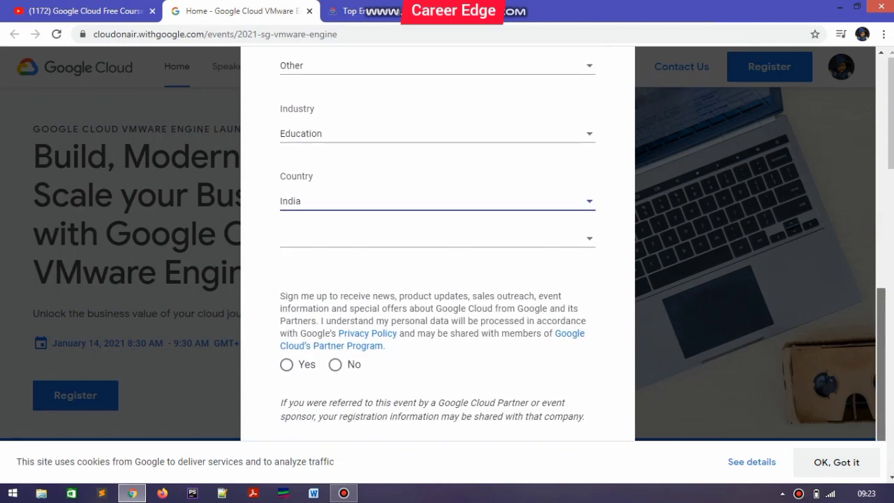
scroll("down", 3)
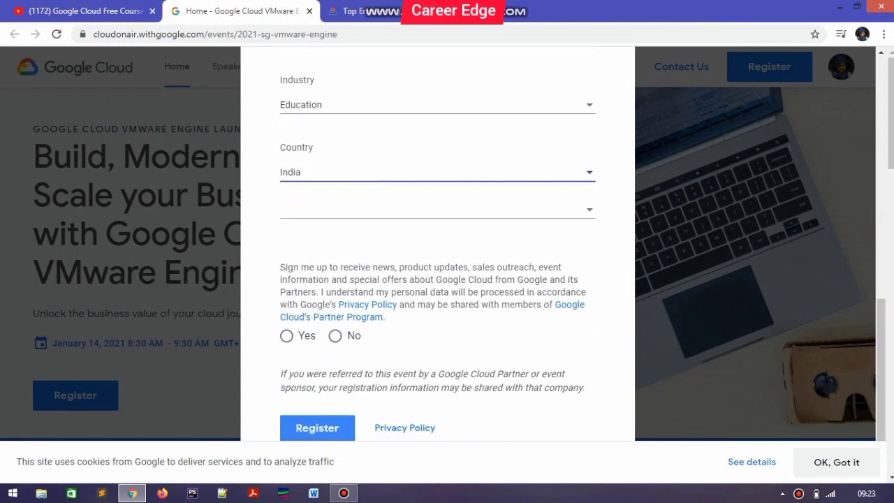
left_click(435, 210)
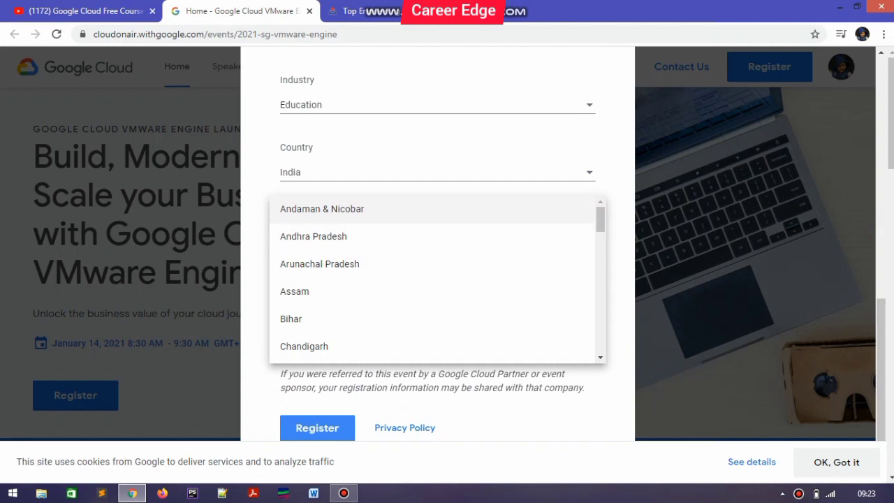
scroll("down", 3)
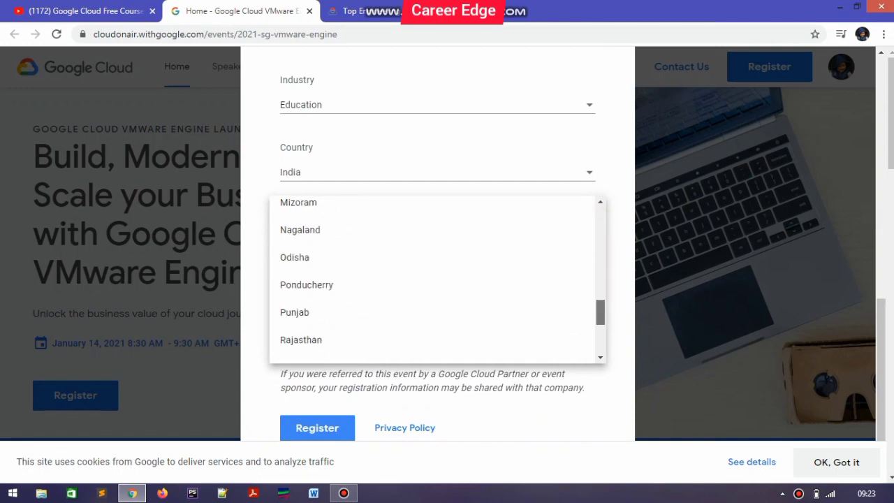
scroll("down", 3)
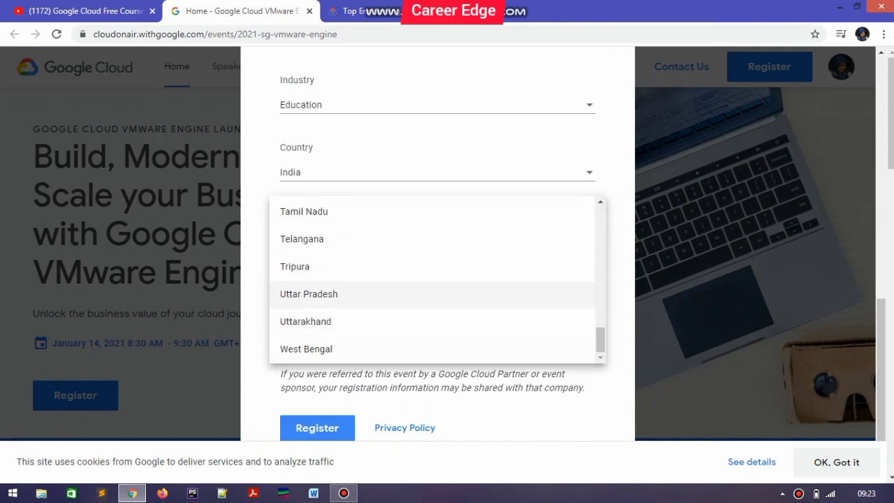
left_click(309, 293)
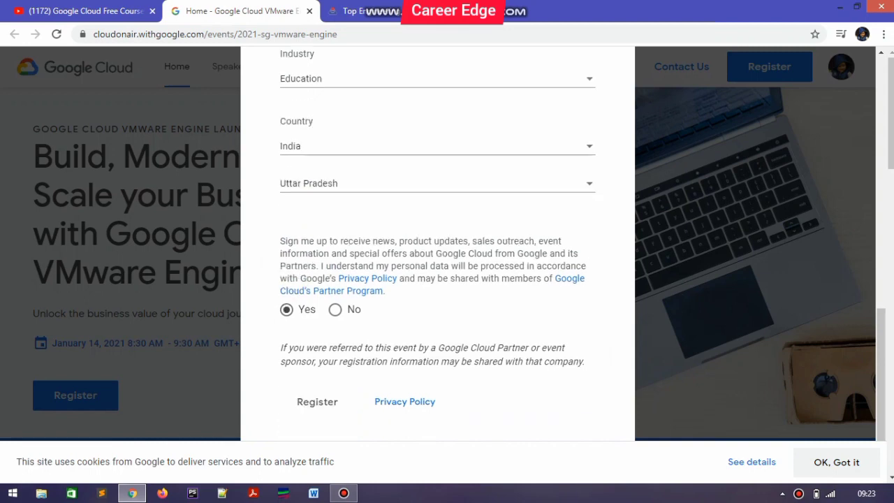
Submit the registration, getting the thank-you confirmation.
left_click(316, 401)
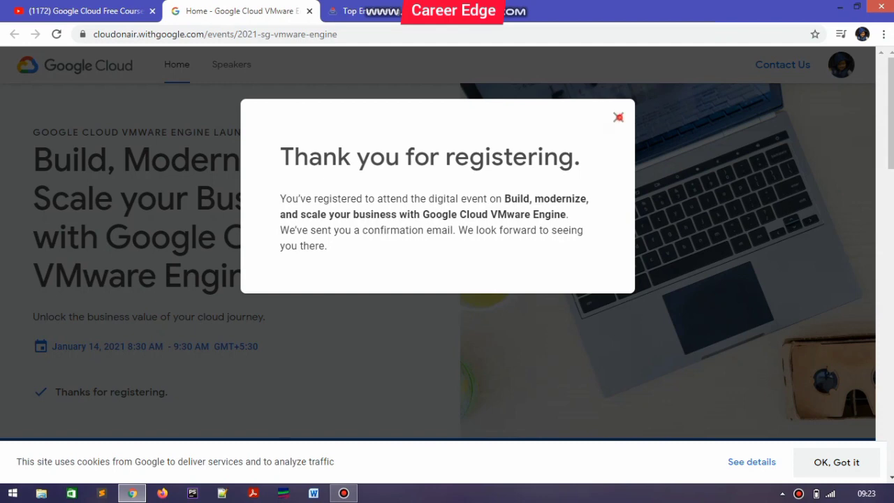
Dismiss the thank-you dialog and review the event page now showing 'Thanks for registering'.
left_click(618, 118)
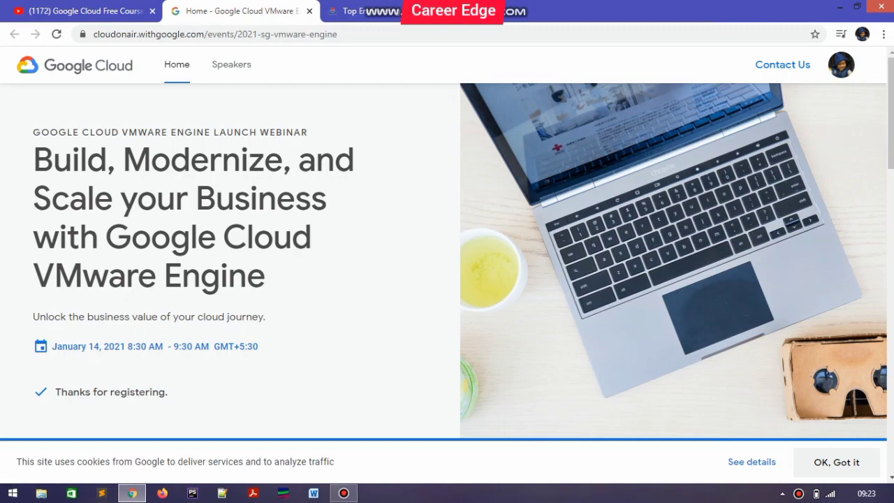
scroll("down", 3)
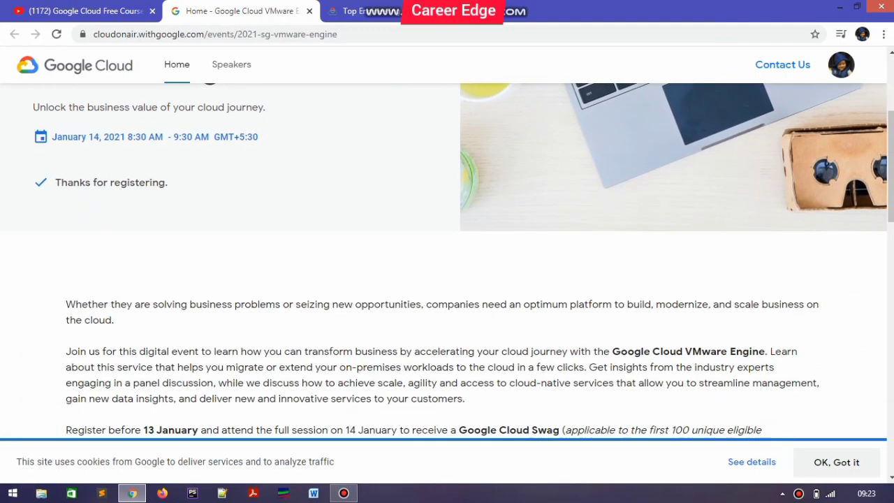
scroll("down", 3)
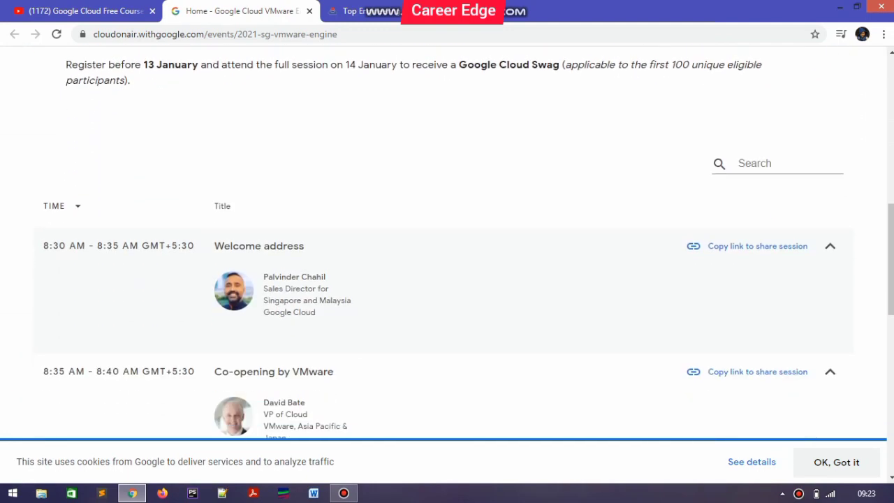
scroll("up", 3)
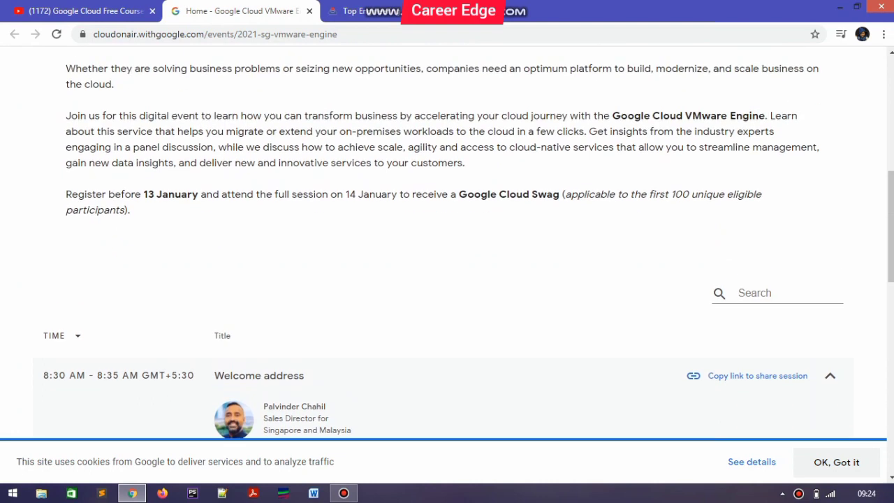
double_click(489, 194)
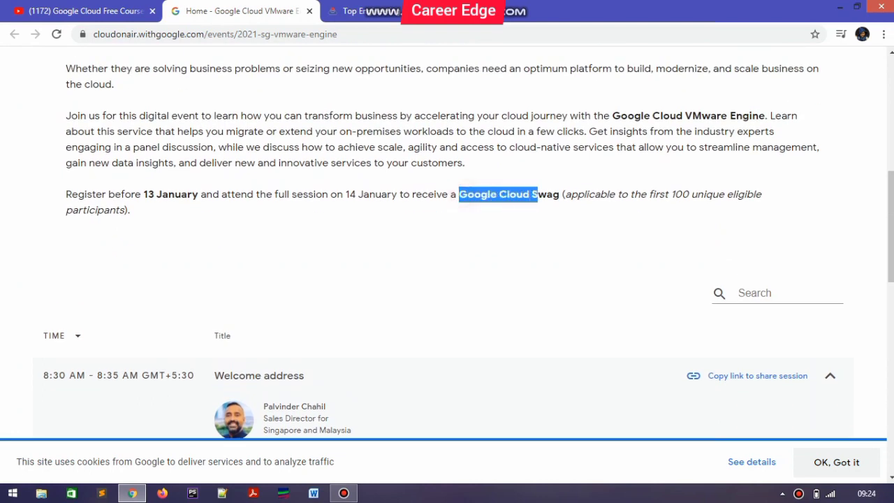
scroll("up", 3)
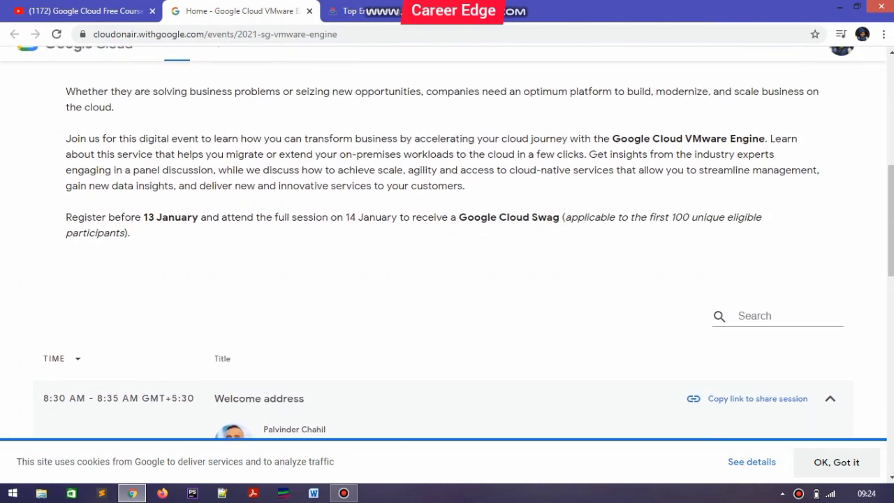
scroll("up", 3)
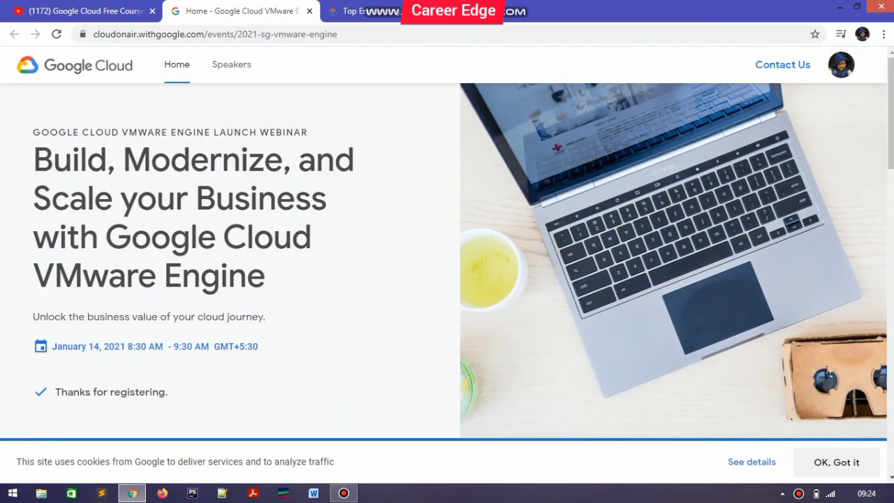